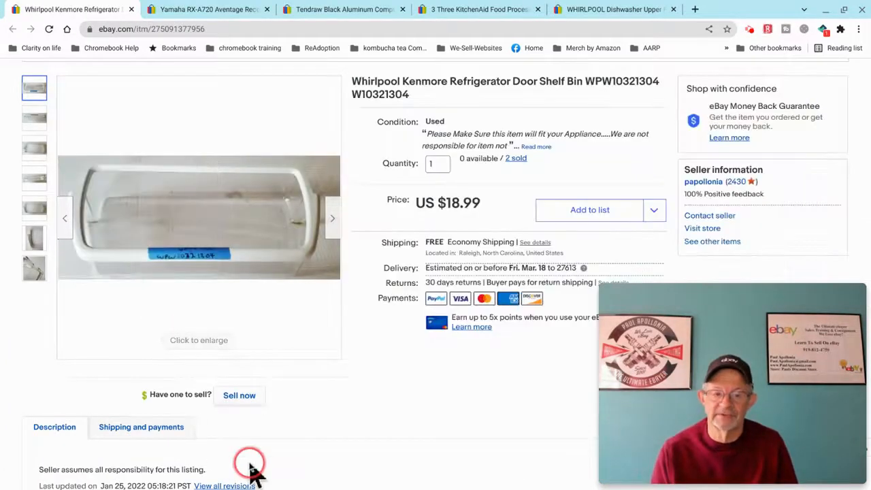
mouse_move(388, 415)
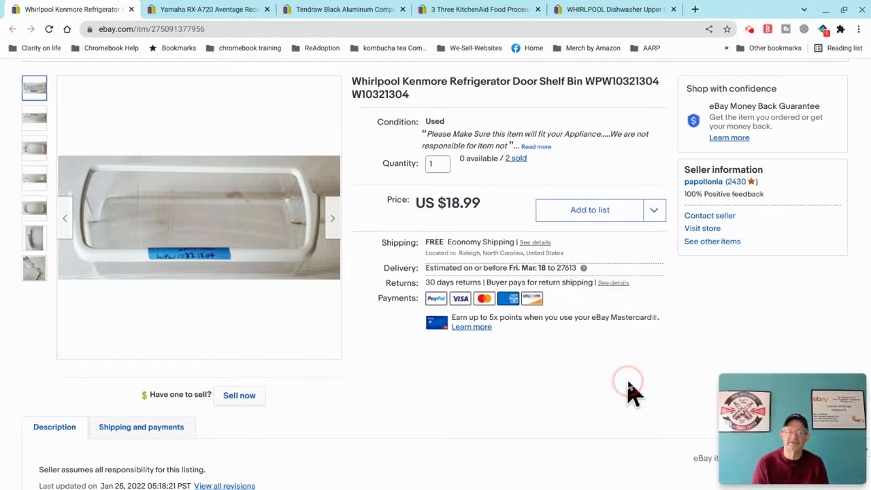
mouse_move(628, 391)
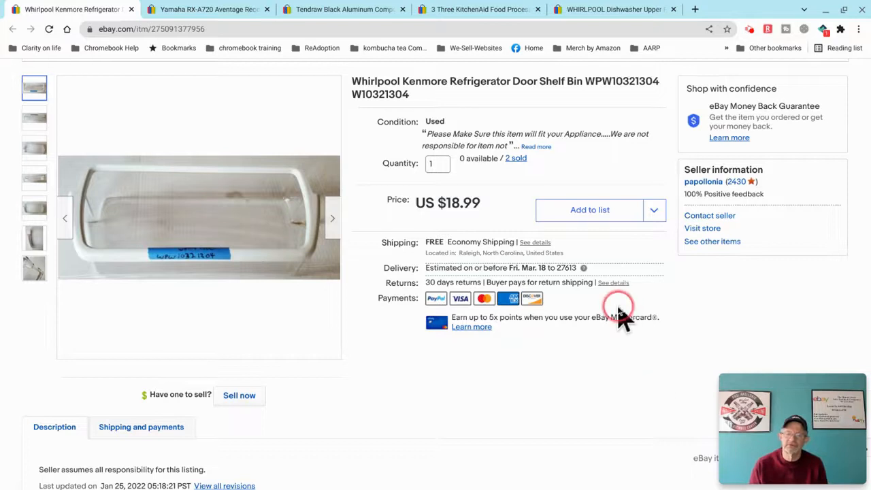
mouse_move(560, 367)
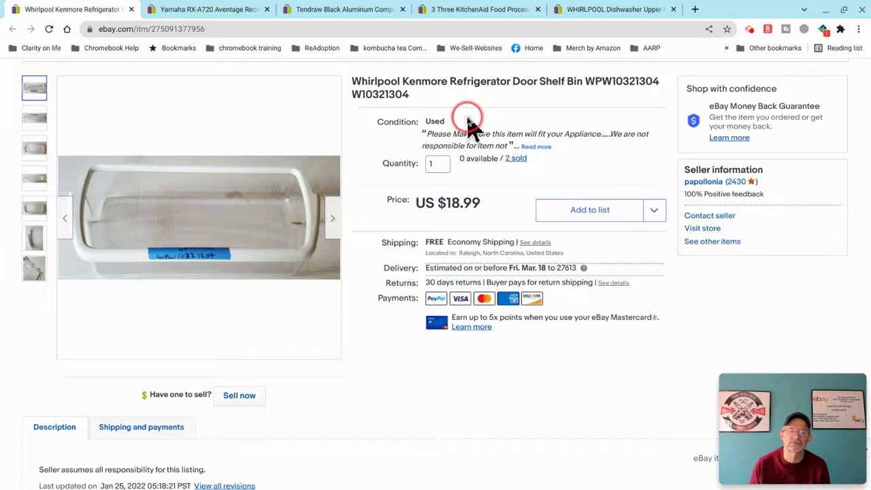
mouse_move(346, 419)
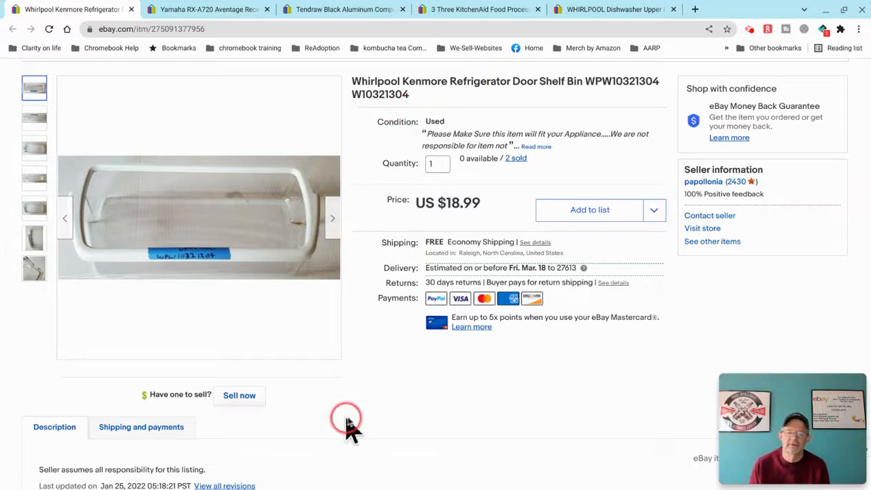
mouse_move(413, 392)
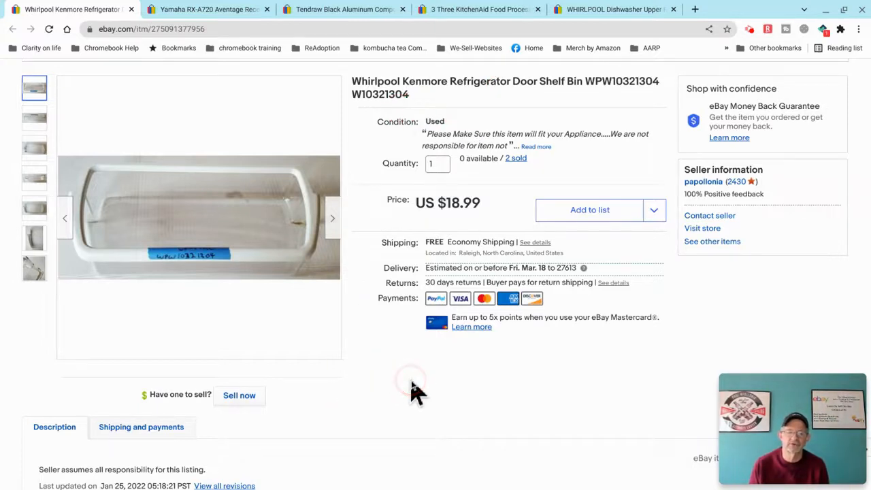
Scroll through the Whirlpool Kenmore door shelf bin listing details and back toward the top
scroll("down", 3)
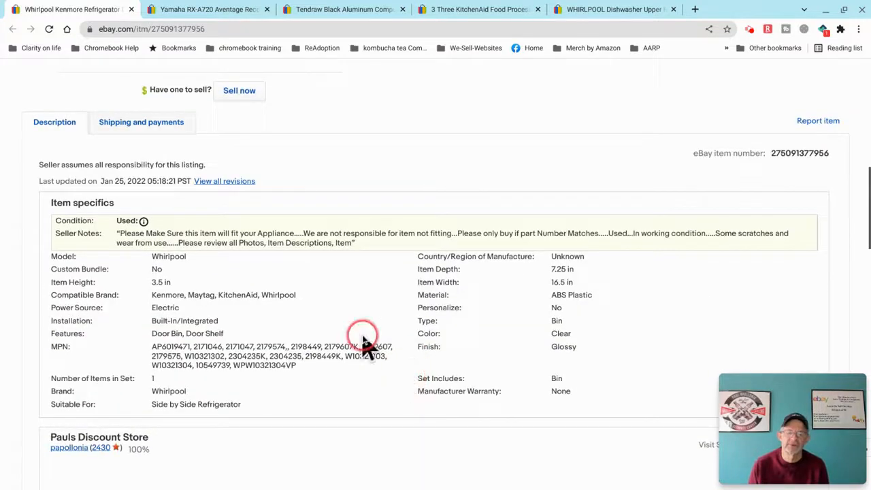
mouse_move(170, 225)
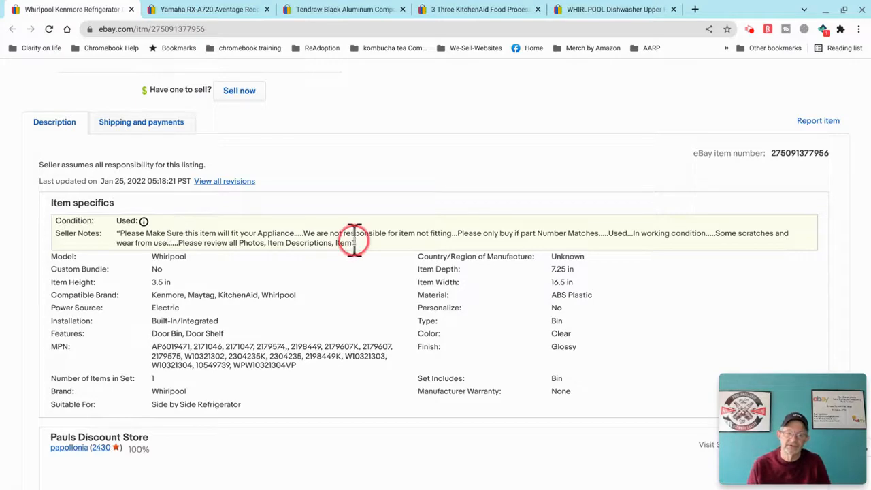
scroll("down", 3)
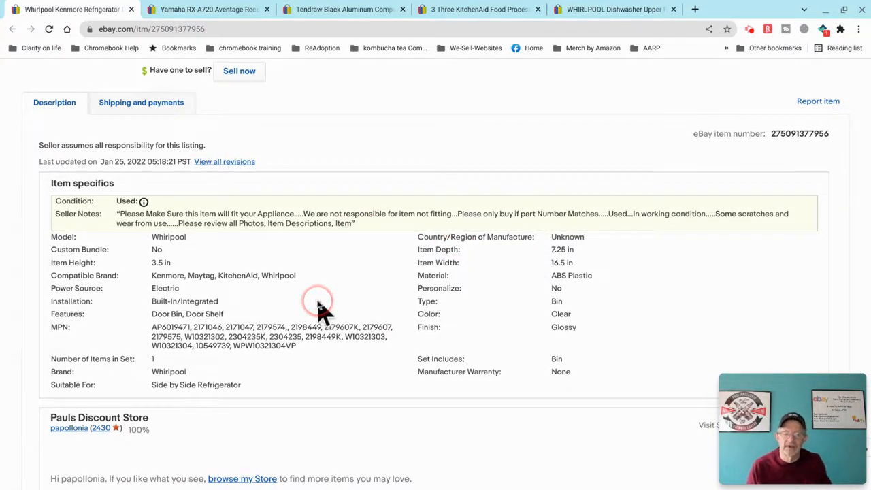
mouse_move(313, 310)
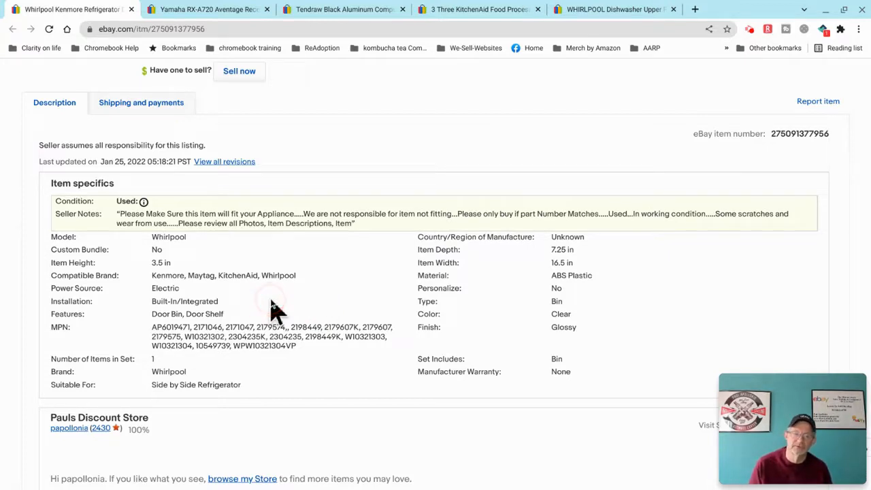
scroll("down", 3)
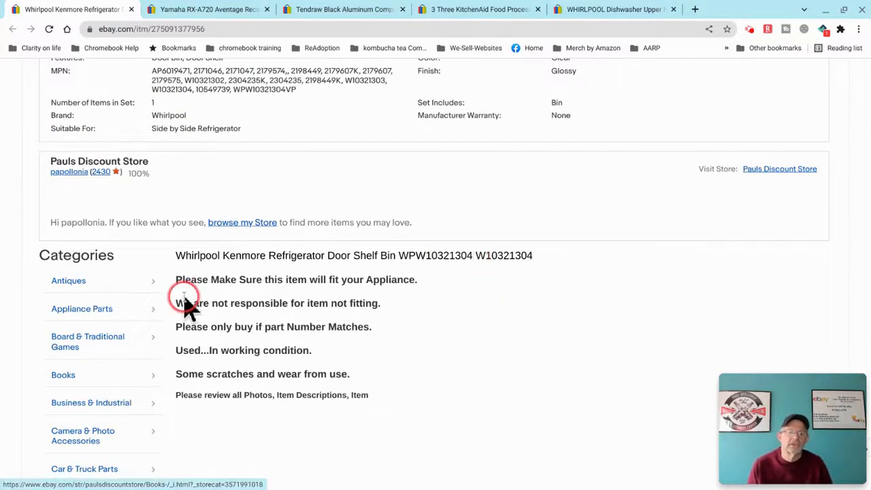
scroll("up", 3)
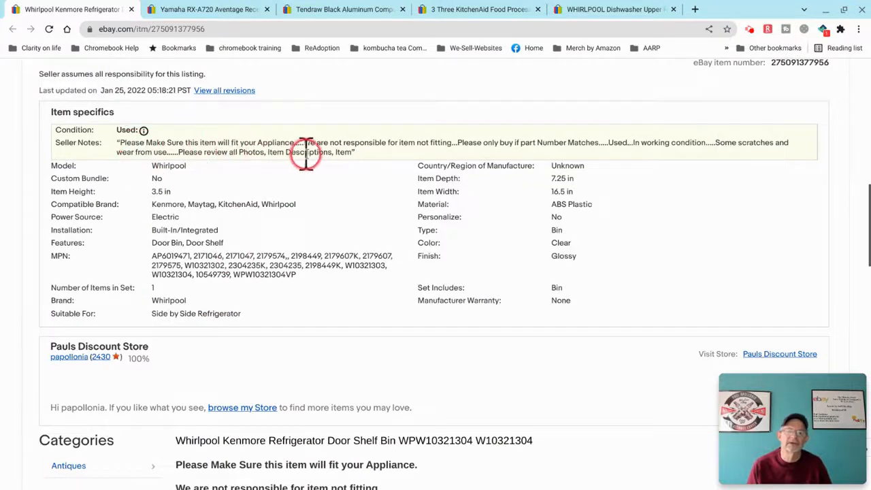
scroll("down", 3)
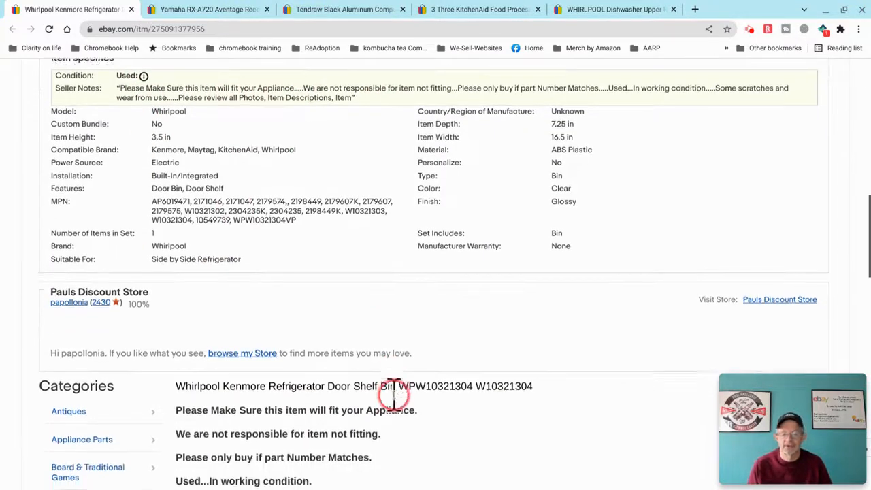
scroll("down", 3)
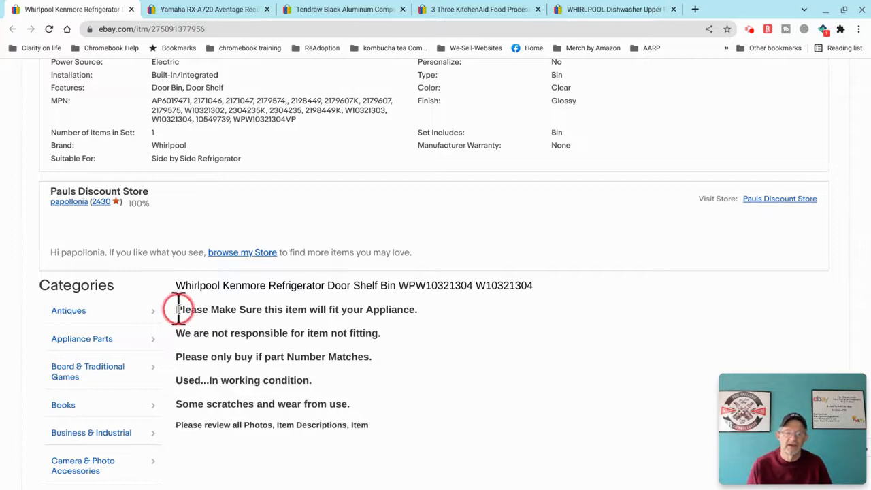
mouse_move(460, 401)
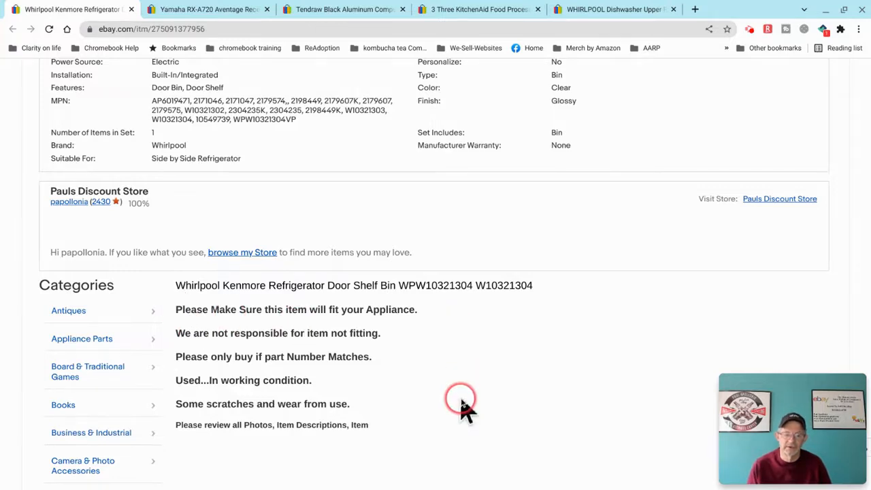
scroll("up", 3)
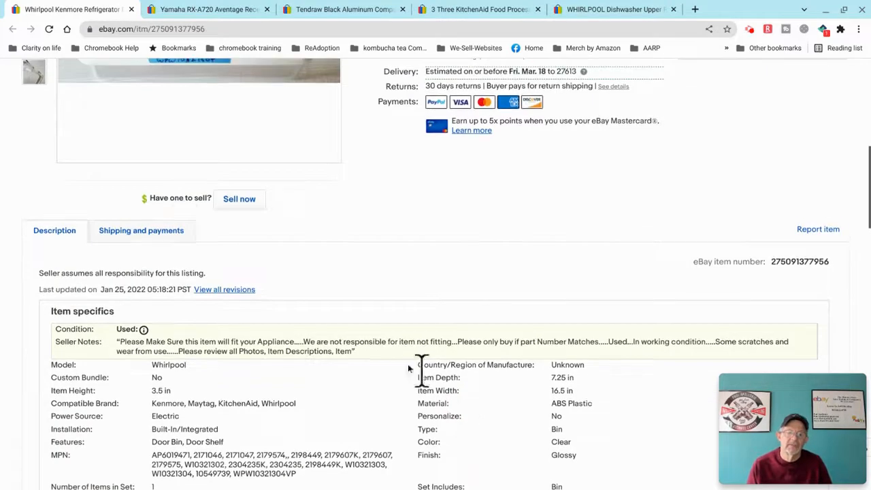
left_click(142, 230)
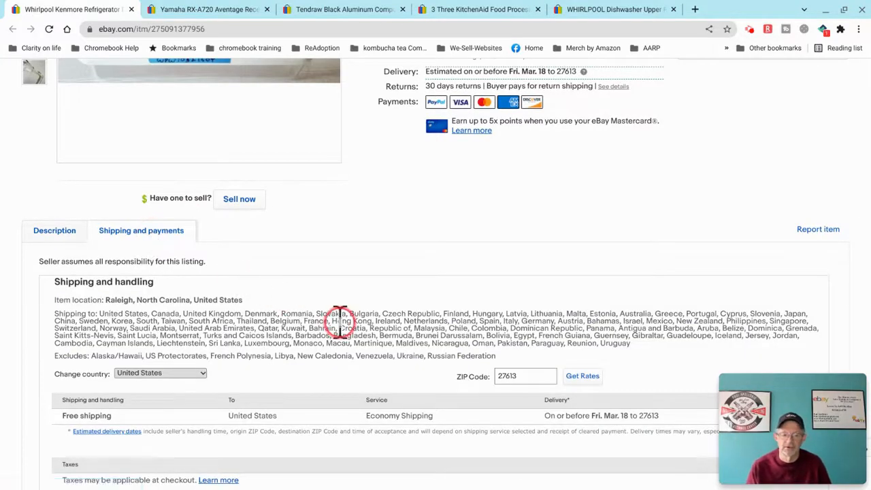
mouse_move(340, 324)
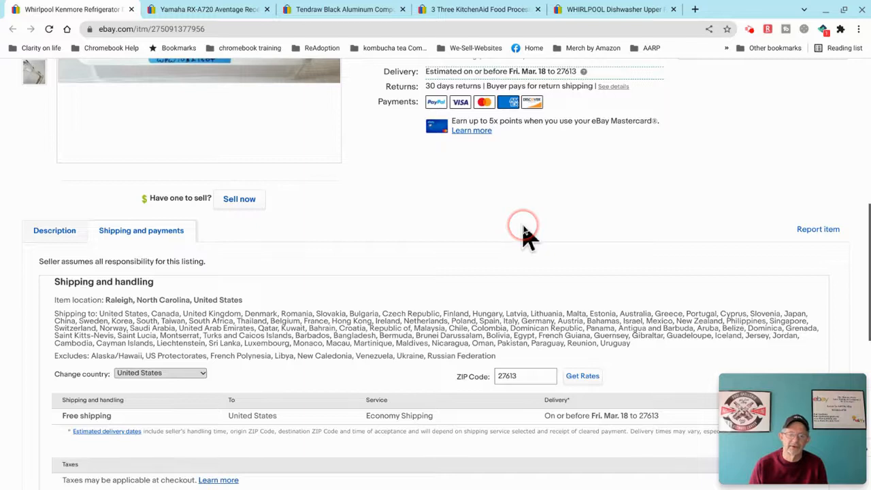
Review the 30-day return policy, then return to the $18.99 title with 2 sold and 149 views
scroll("down", 3)
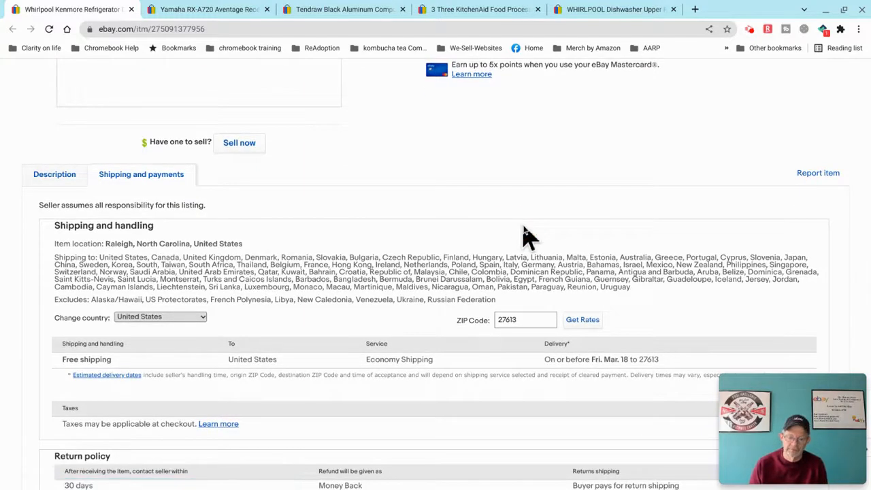
scroll("down", 3)
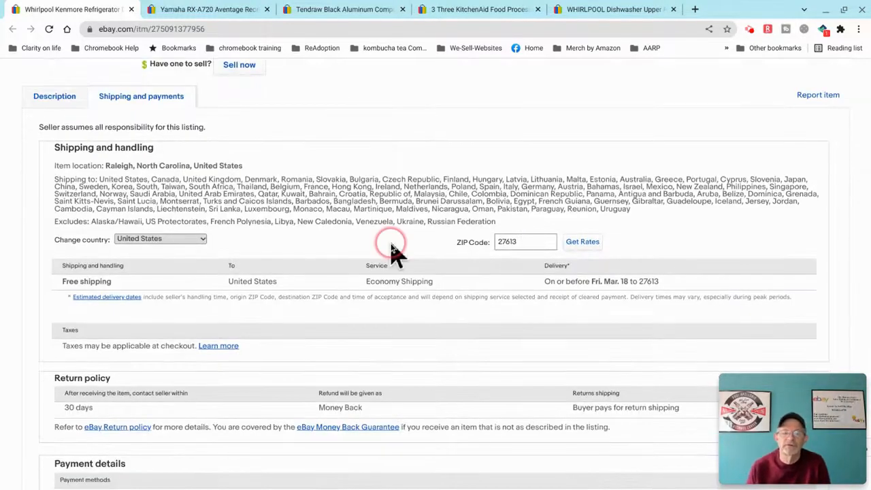
mouse_move(446, 289)
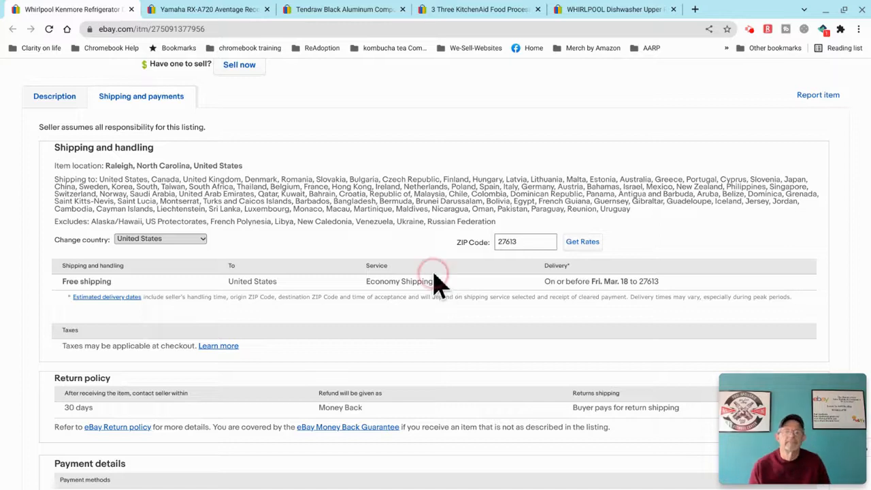
scroll("up", 3)
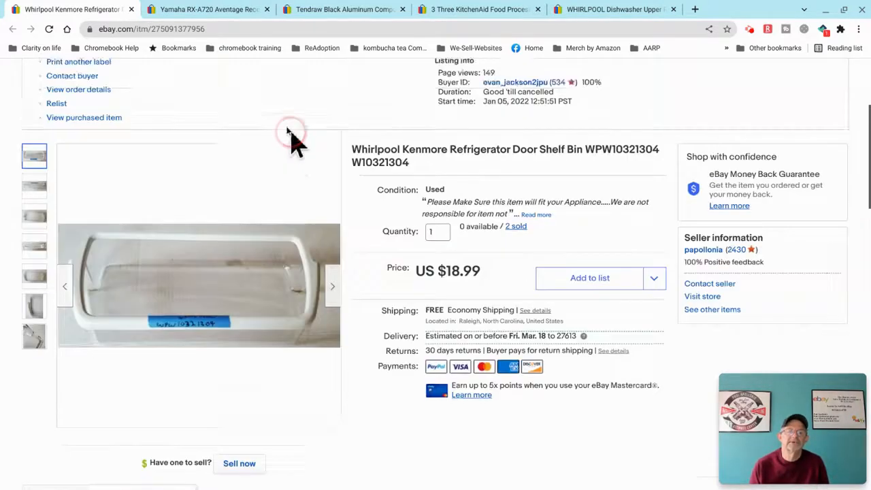
Switch to the used Yamaha RX-A720 Aventage receiver listing sold for US $189.99
left_click(207, 8)
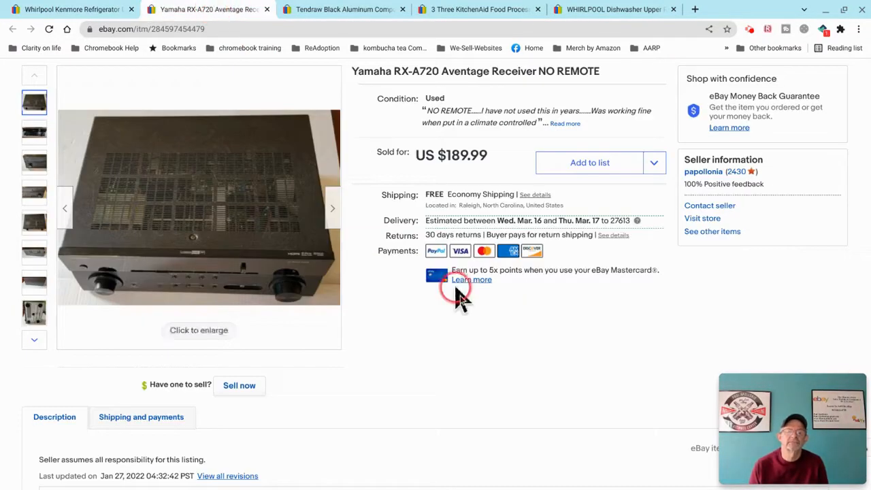
mouse_move(503, 334)
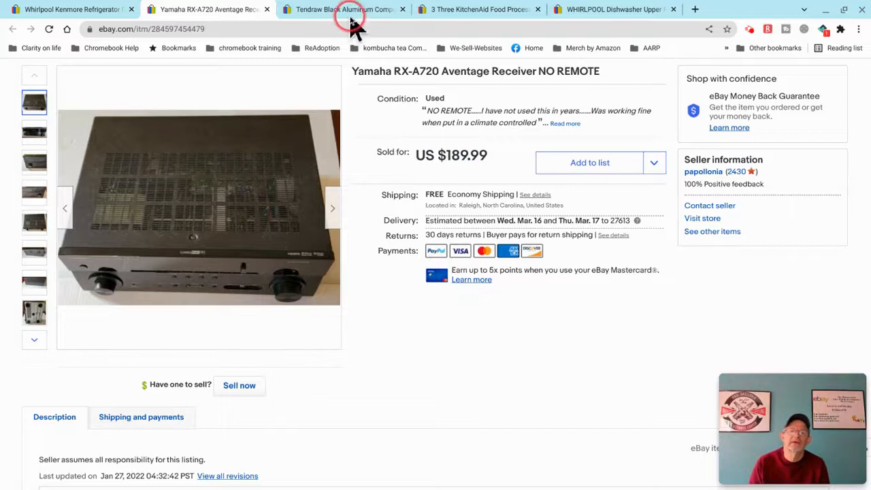
Switch to the new Tendraw black aluminum HTPC case listing sold for US $64.99
left_click(343, 8)
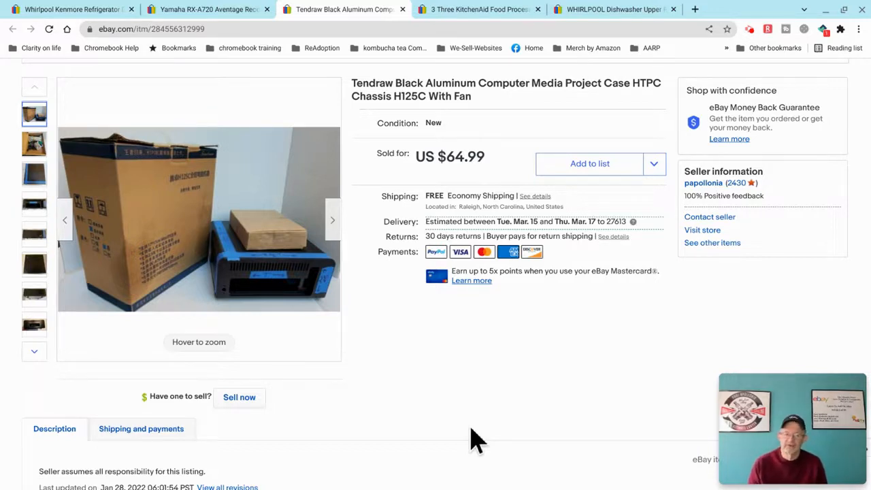
mouse_move(225, 224)
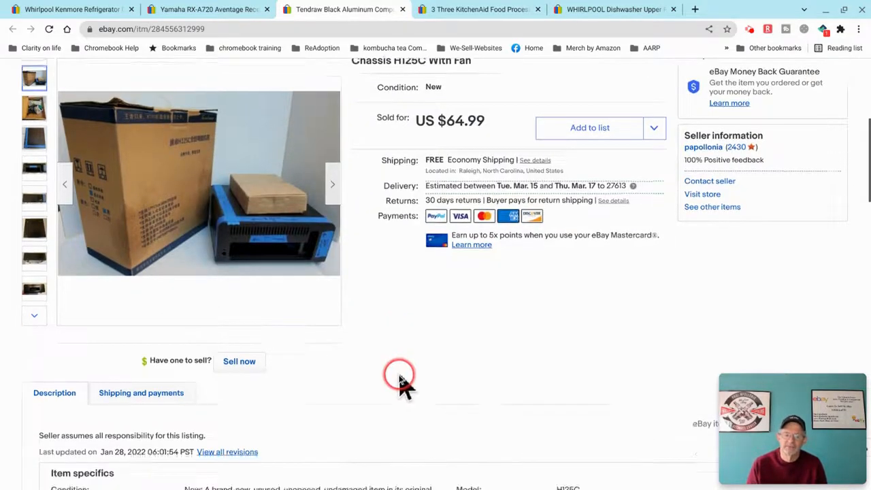
scroll("down", 3)
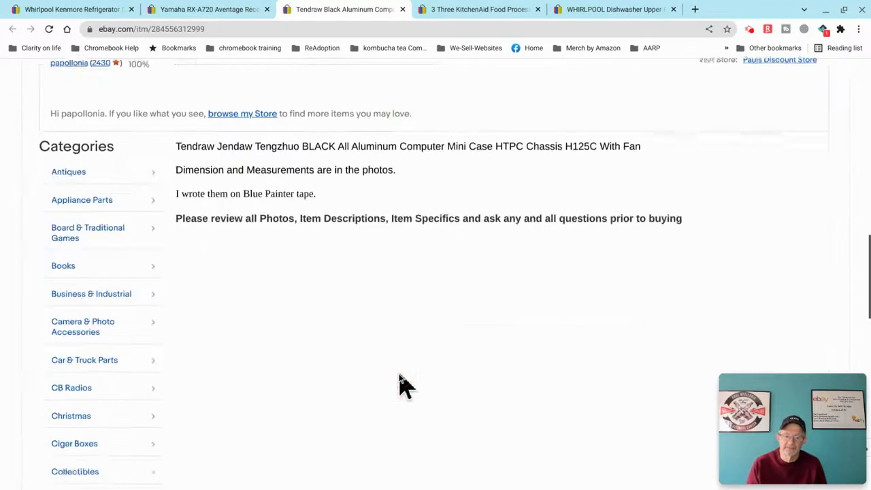
scroll("up", 3)
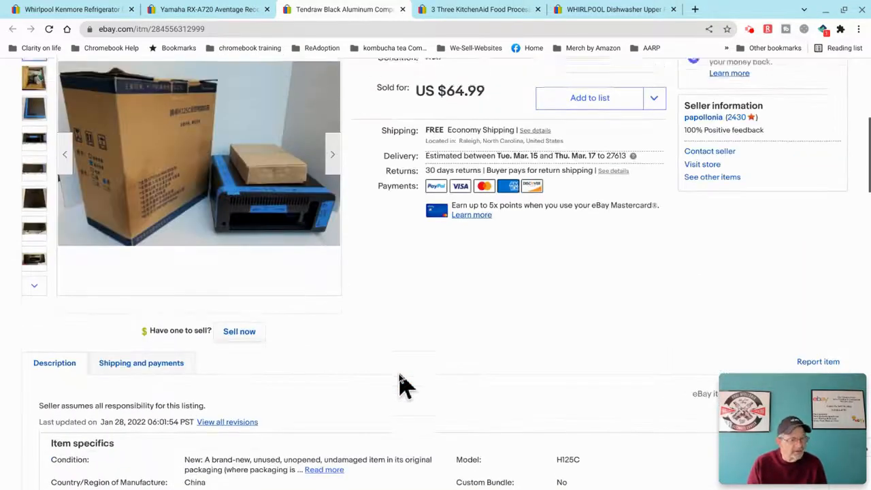
scroll("up", 3)
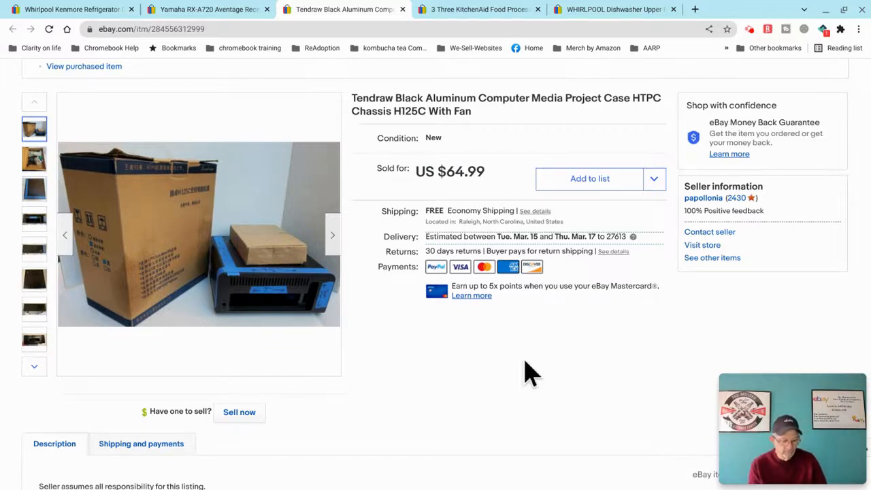
left_click(479, 9)
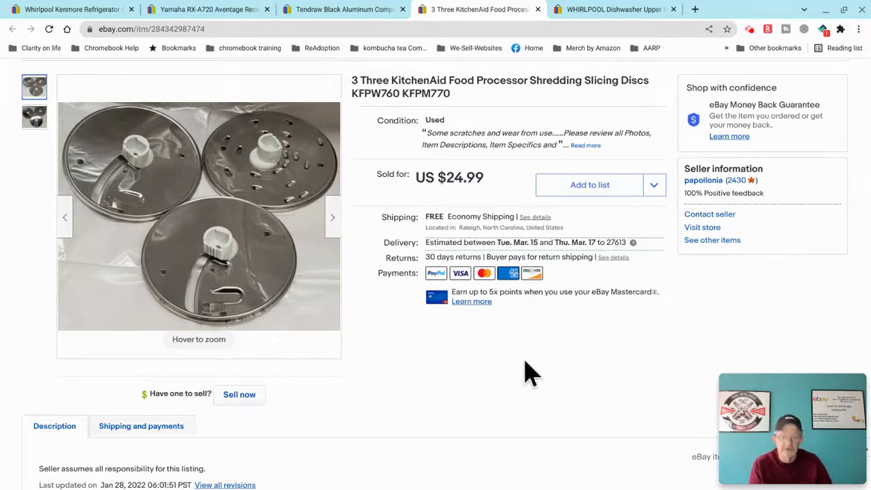
left_click(612, 9)
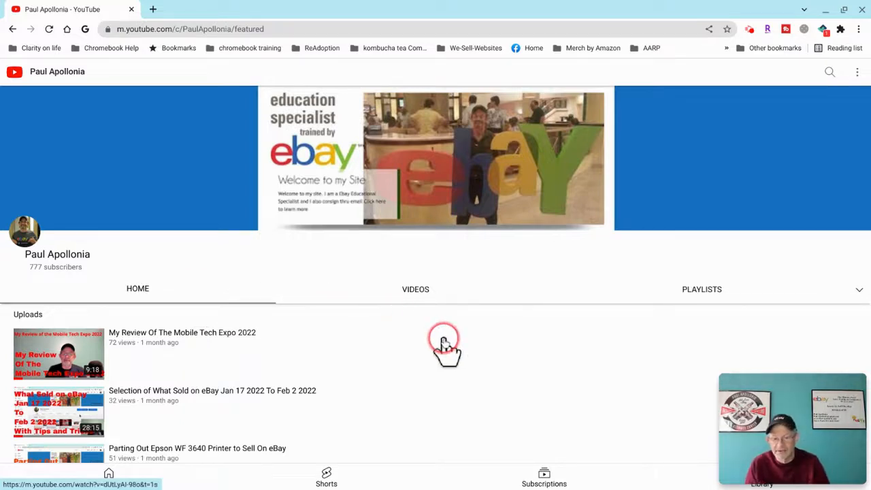
mouse_move(528, 269)
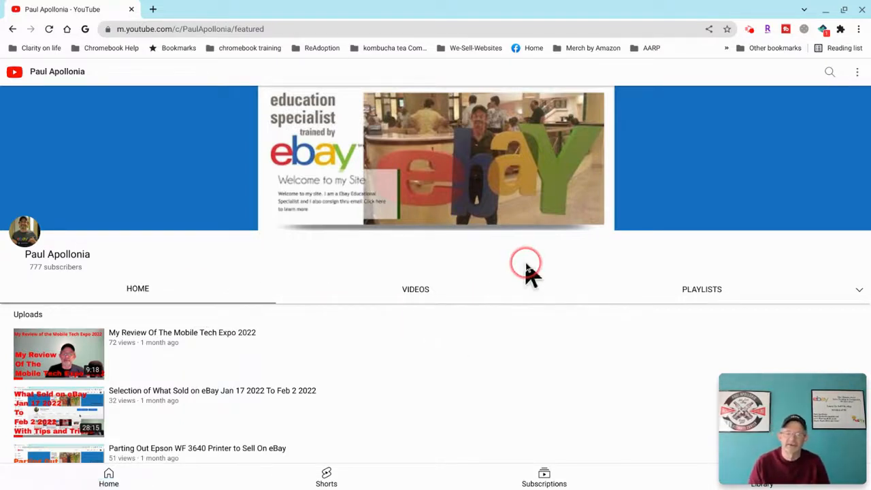